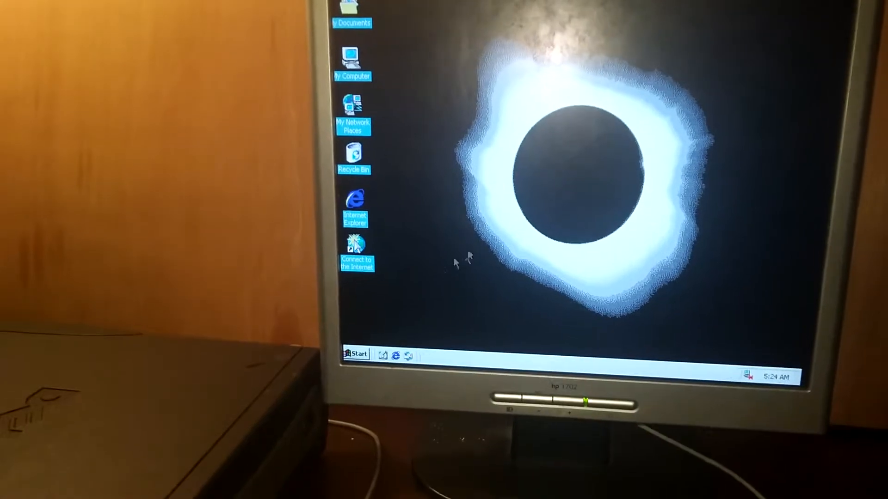
Step: Open the Control Panel from the Start menu and select the System item
click(356, 353)
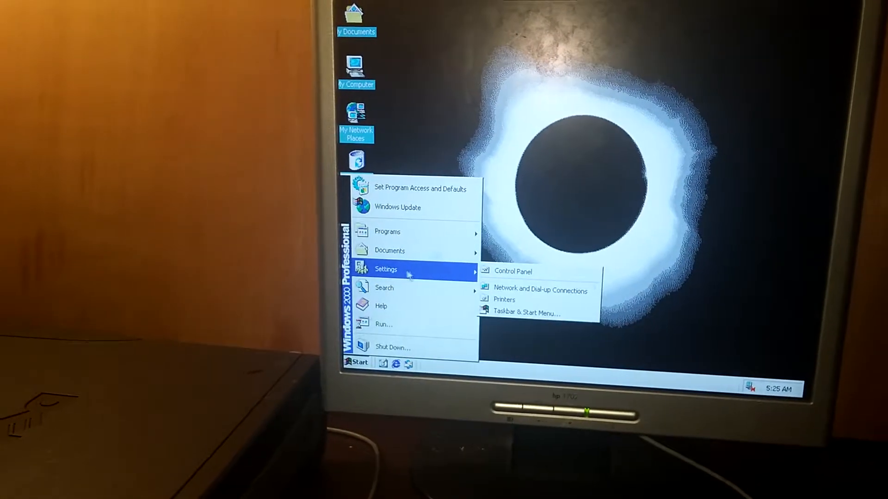
click(513, 270)
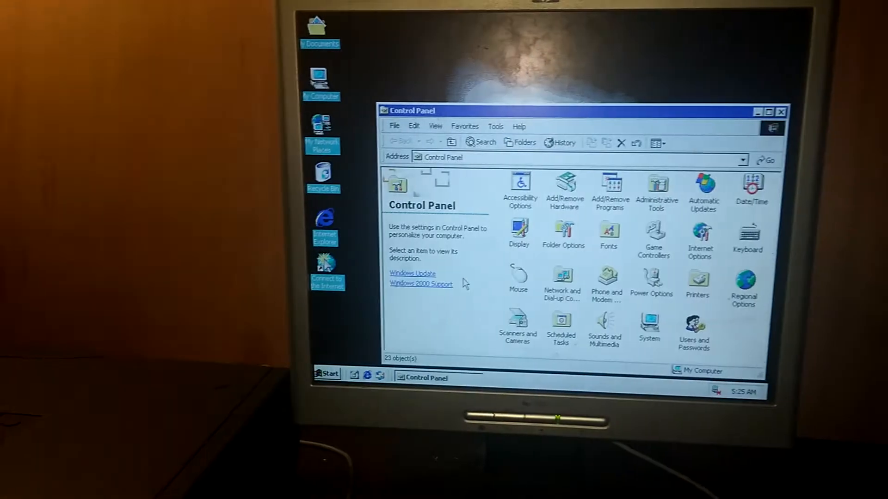
click(650, 325)
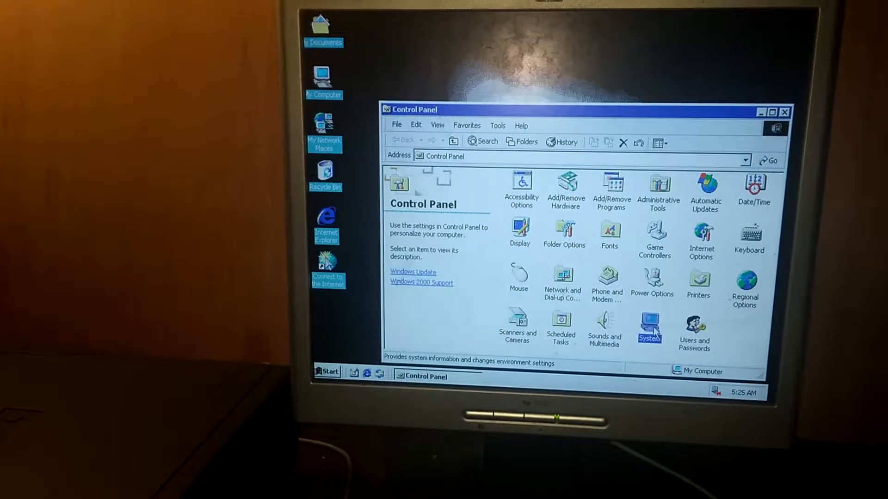
double_click(649, 327)
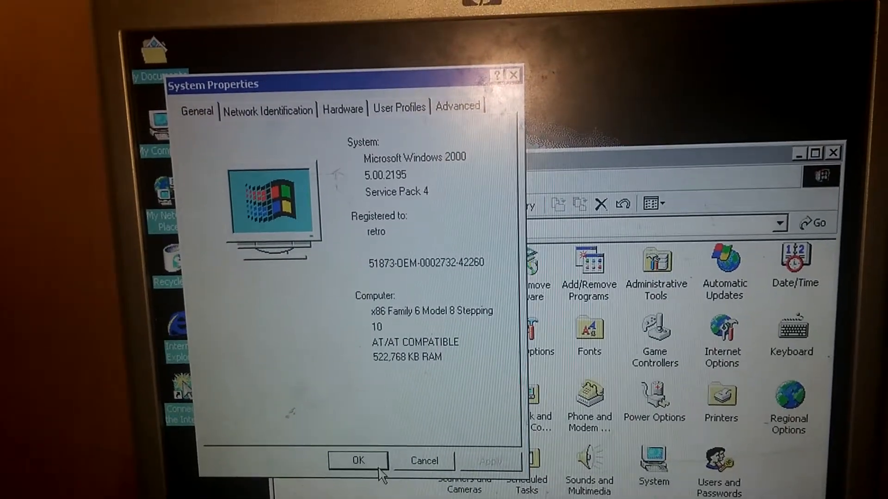
click(356, 461)
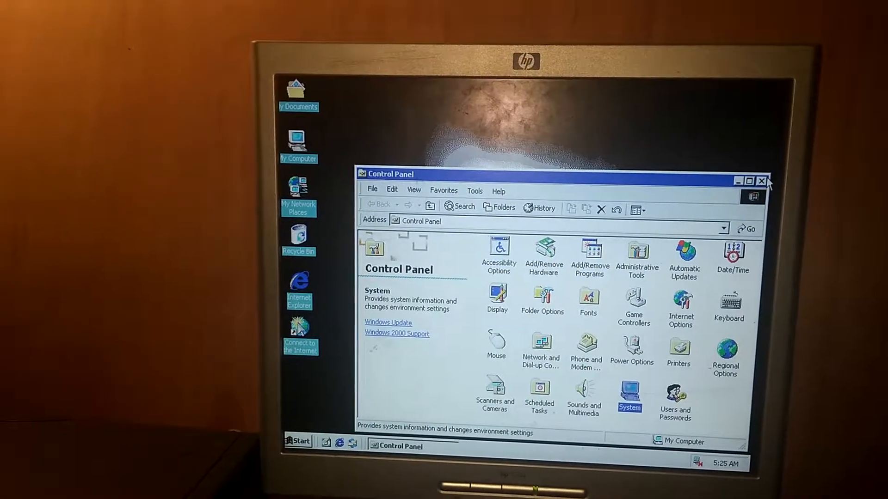
click(762, 180)
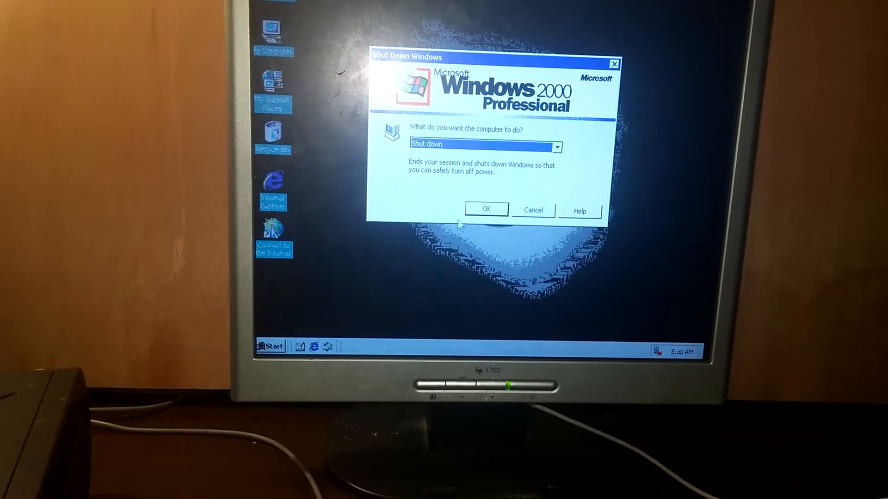
Step: Choose Restart in the Shut Down Windows dropdown and confirm with OK
click(555, 147)
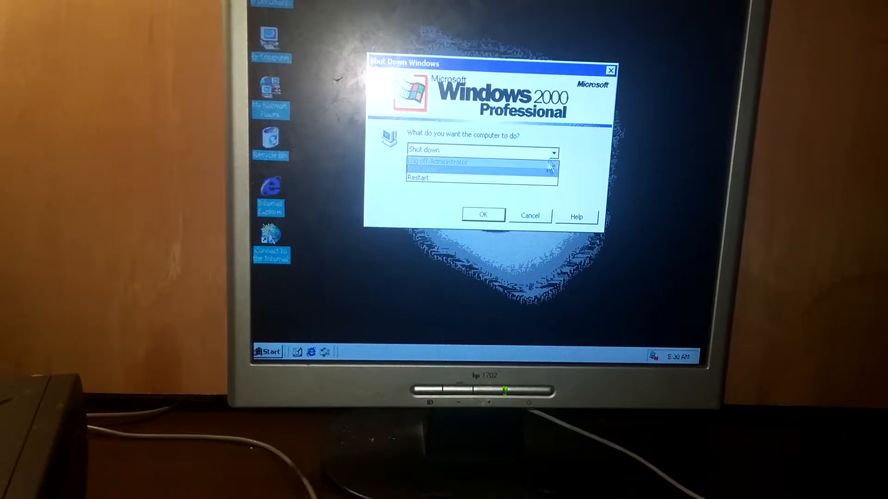
click(418, 177)
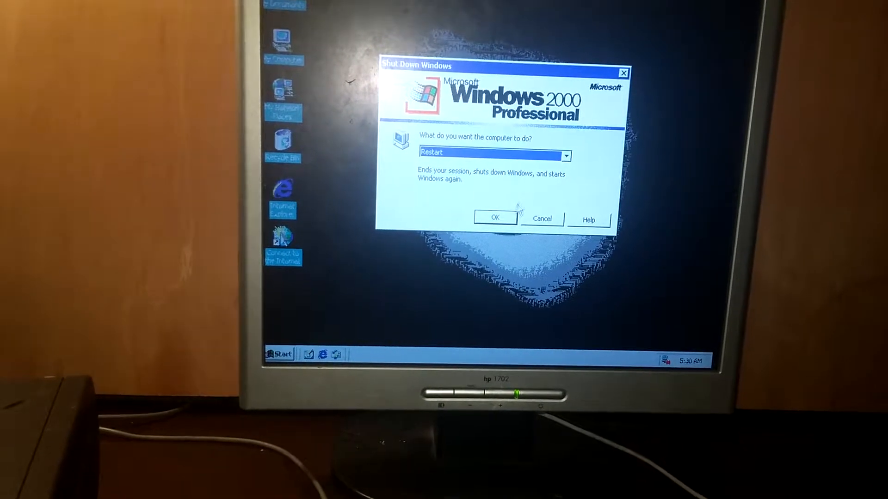
click(494, 218)
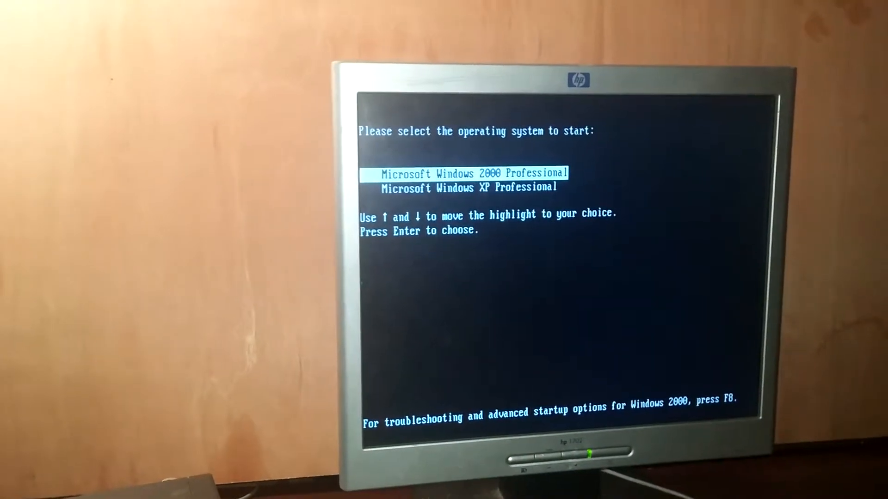
Step: Boot Microsoft Windows 2000 Professional from the boot menu
key(enter)
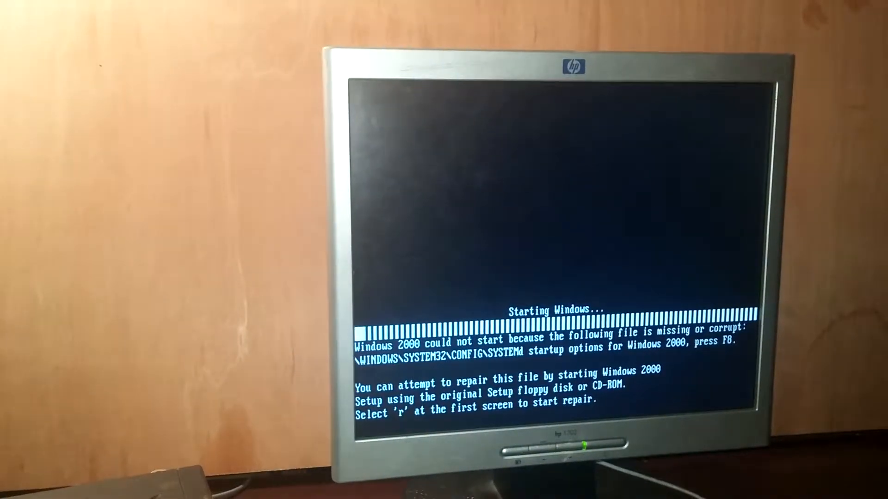